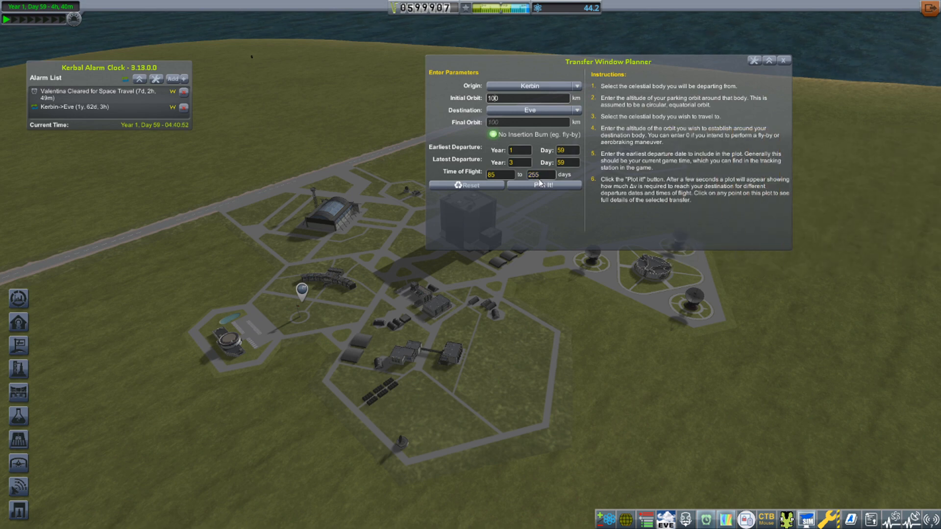
Plot the Kerbin-to-Eve porkchop and move the planner window right.
click(543, 185)
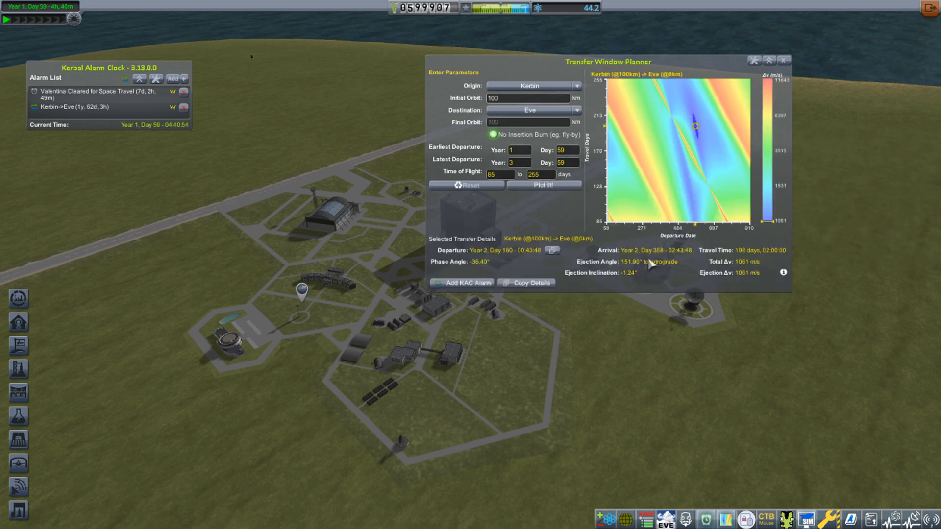
drag(607, 61, 648, 59)
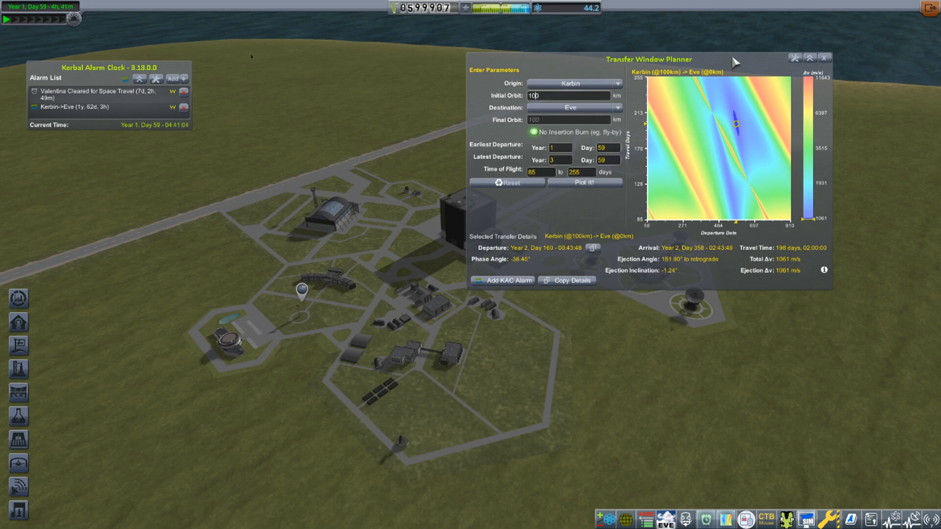
mouse_move(645, 237)
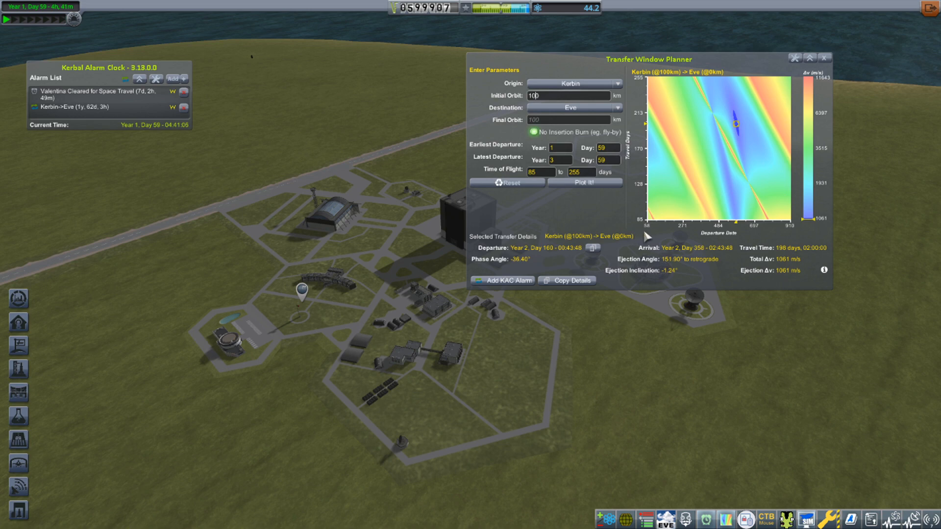
mouse_move(723, 235)
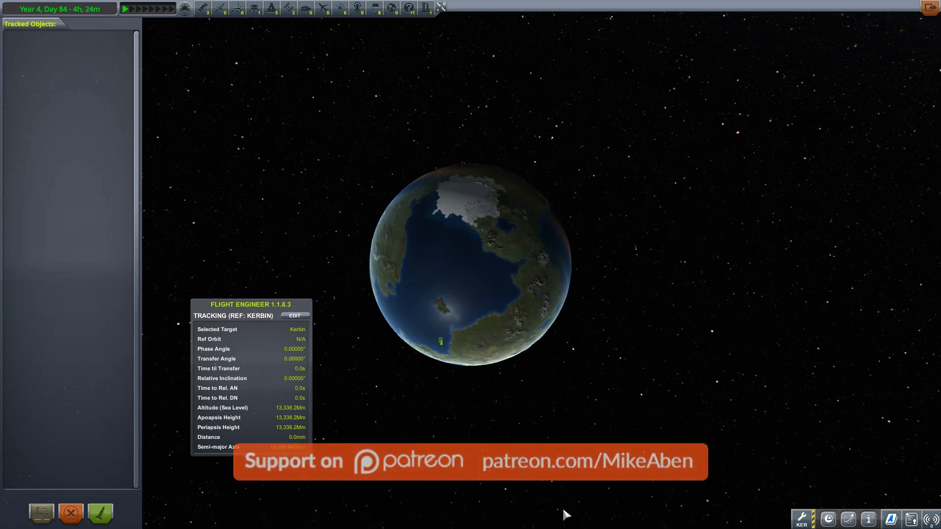
mouse_move(591, 464)
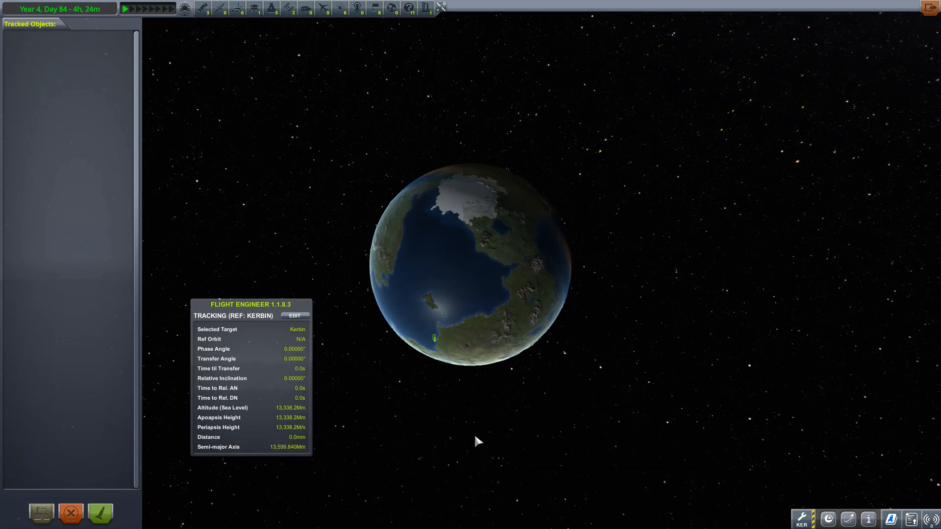
mouse_move(202, 436)
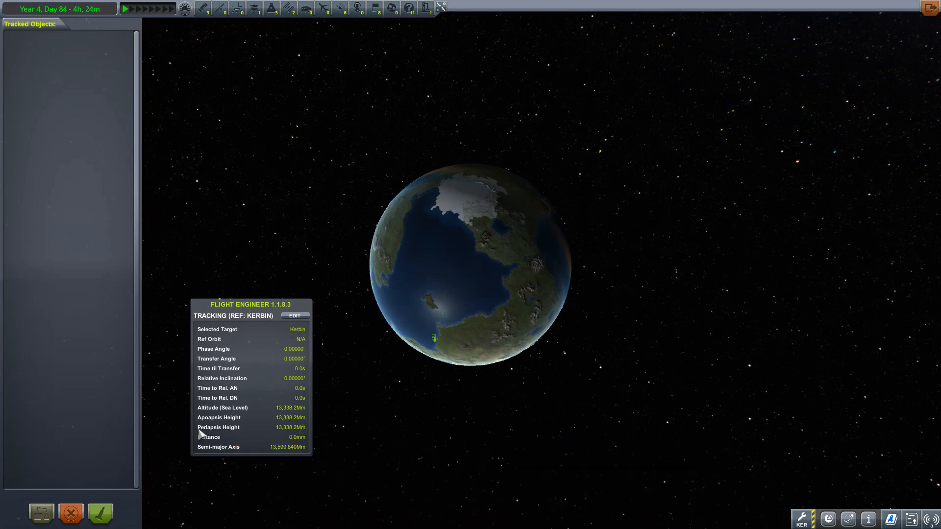
mouse_move(276, 352)
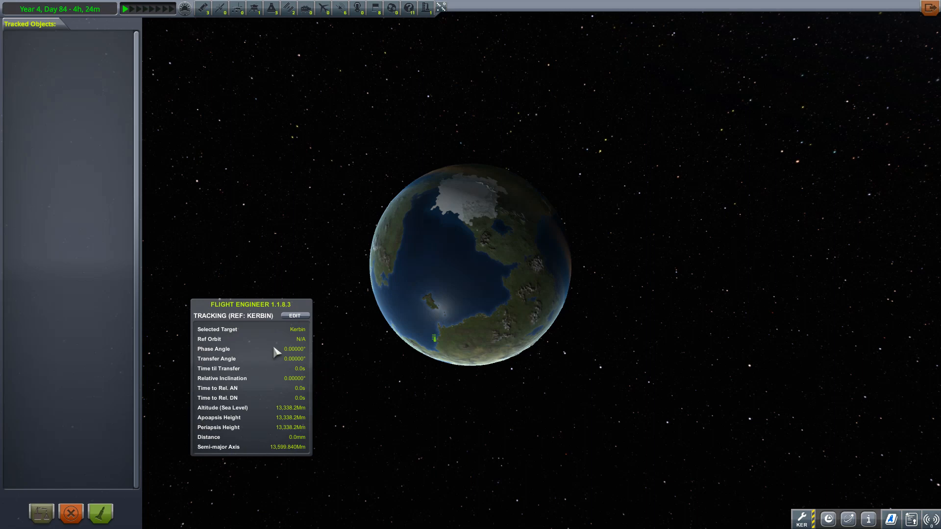
mouse_move(720, 507)
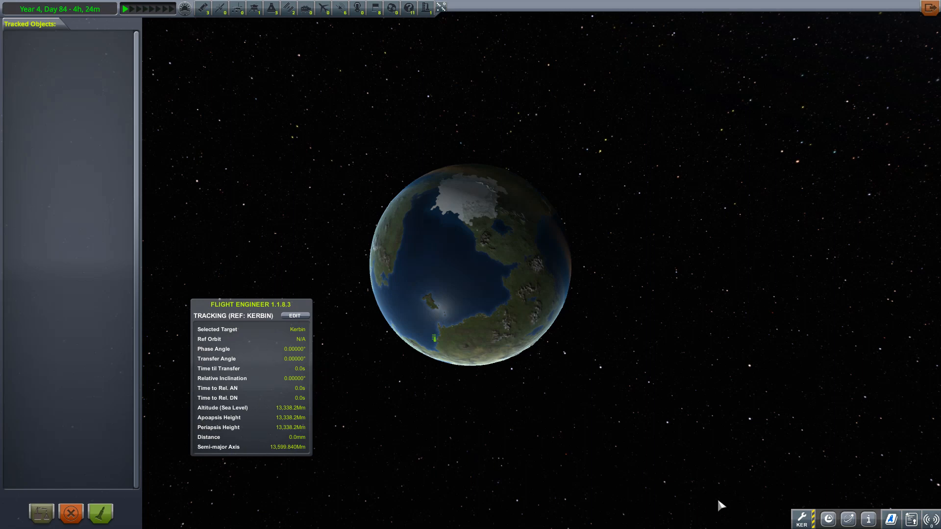
click(801, 521)
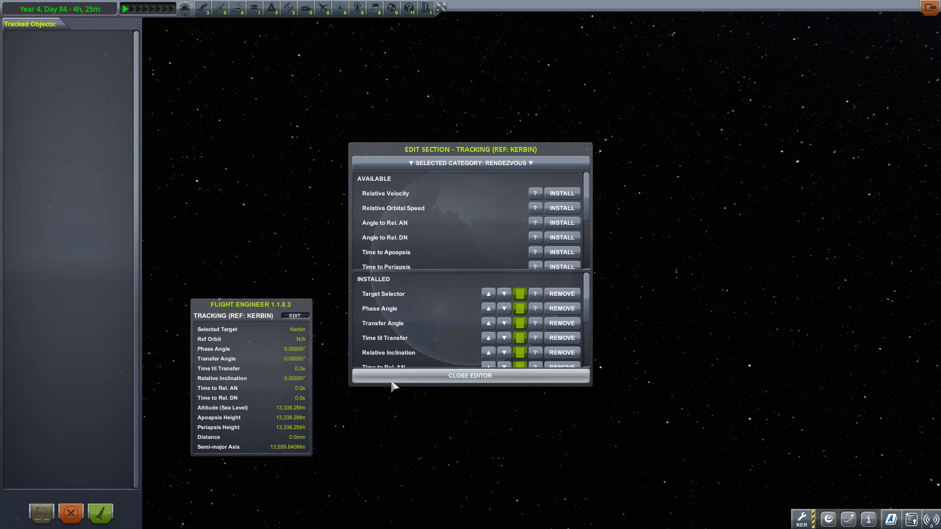
click(470, 375)
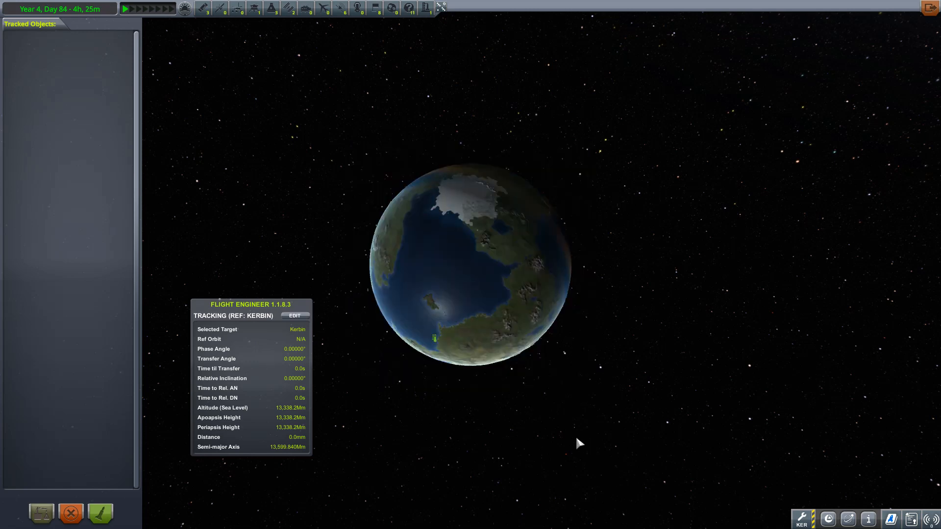
mouse_move(547, 451)
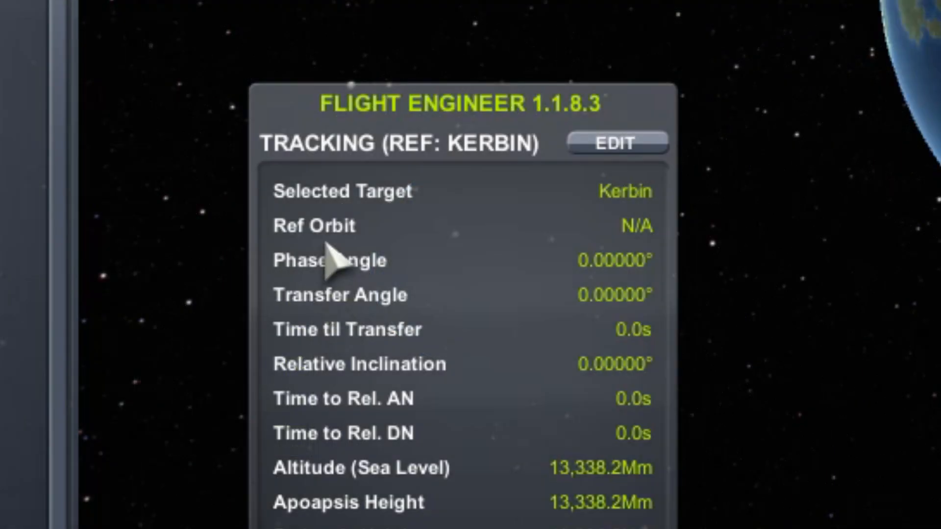
mouse_move(365, 325)
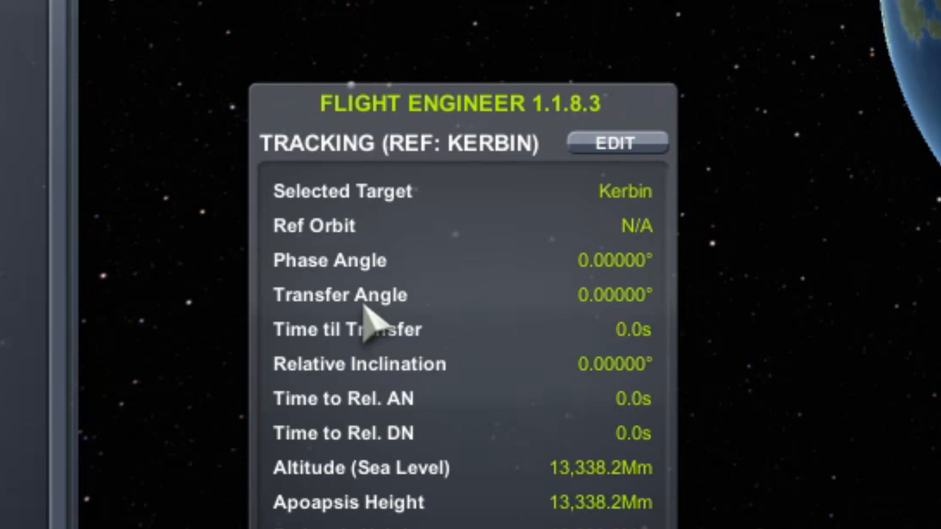
mouse_move(630, 324)
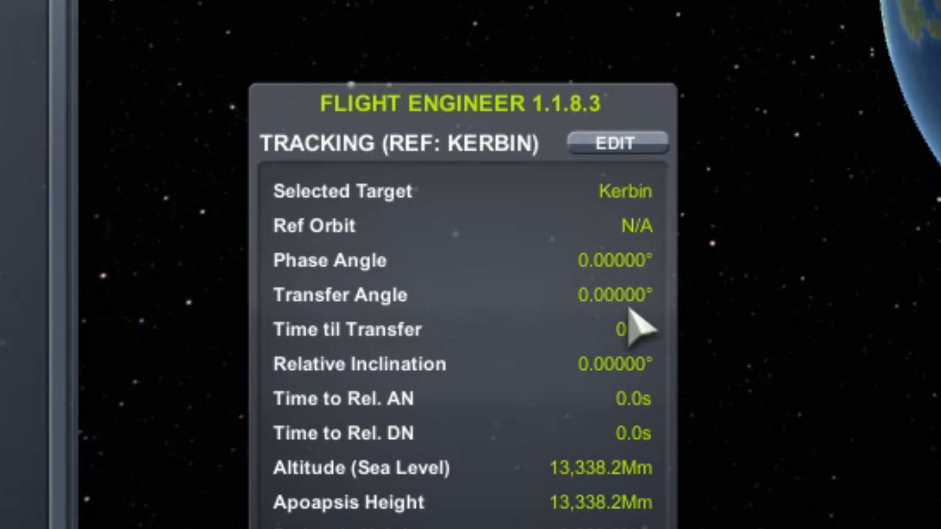
mouse_move(632, 317)
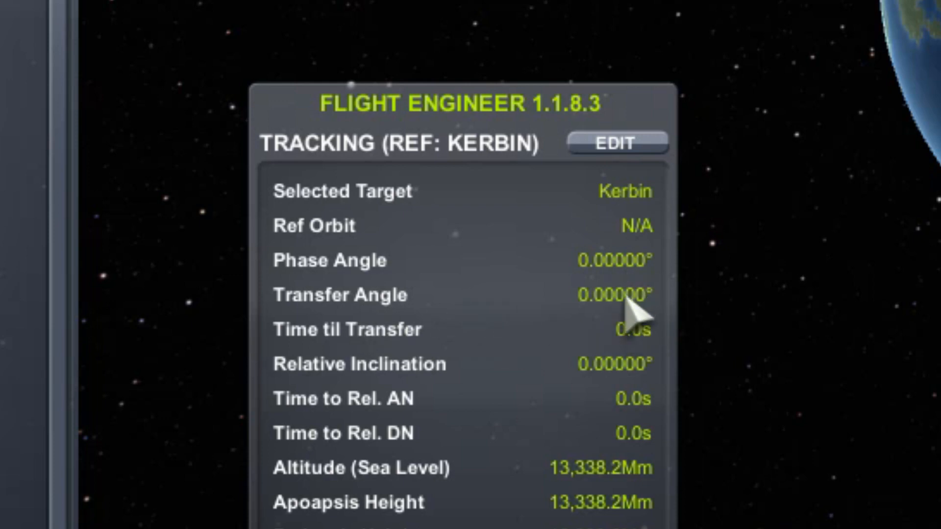
mouse_move(623, 315)
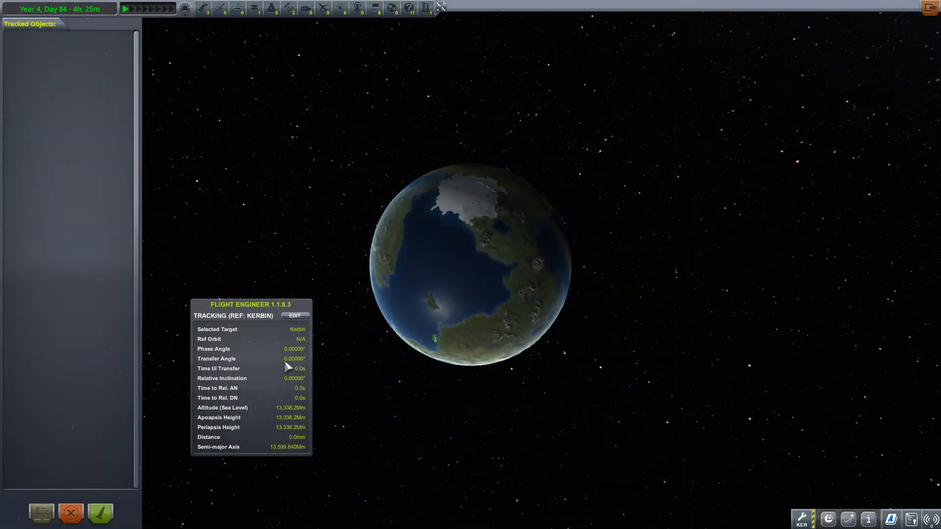
mouse_move(434, 501)
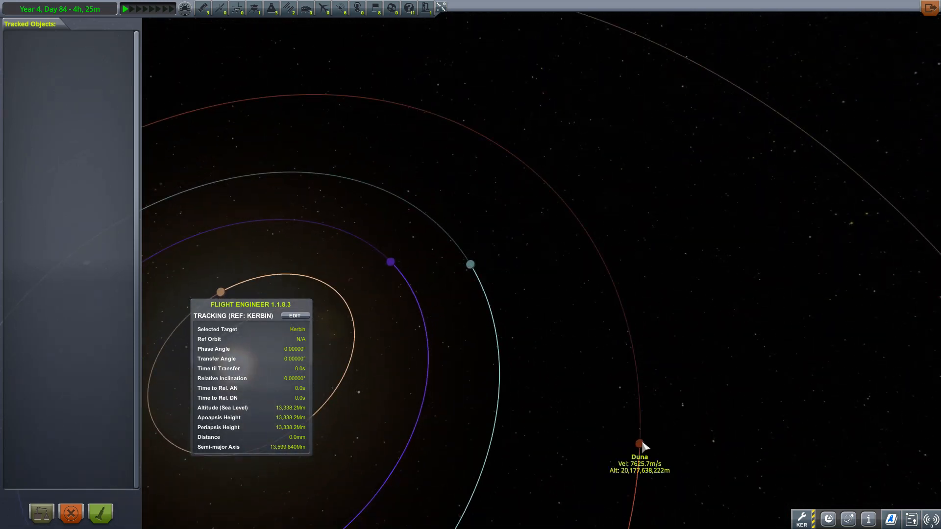
Target Duna from the tracking station map for its phase angle readouts.
click(636, 443)
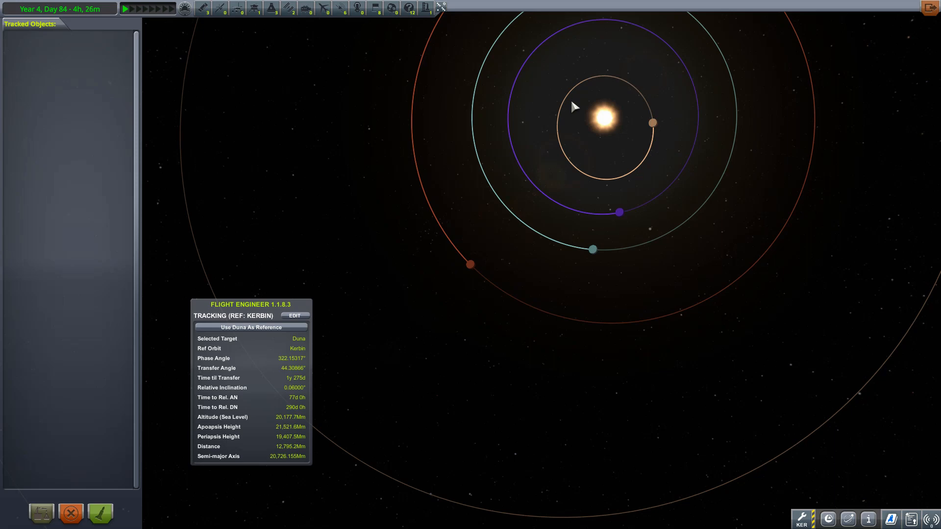
mouse_move(292, 381)
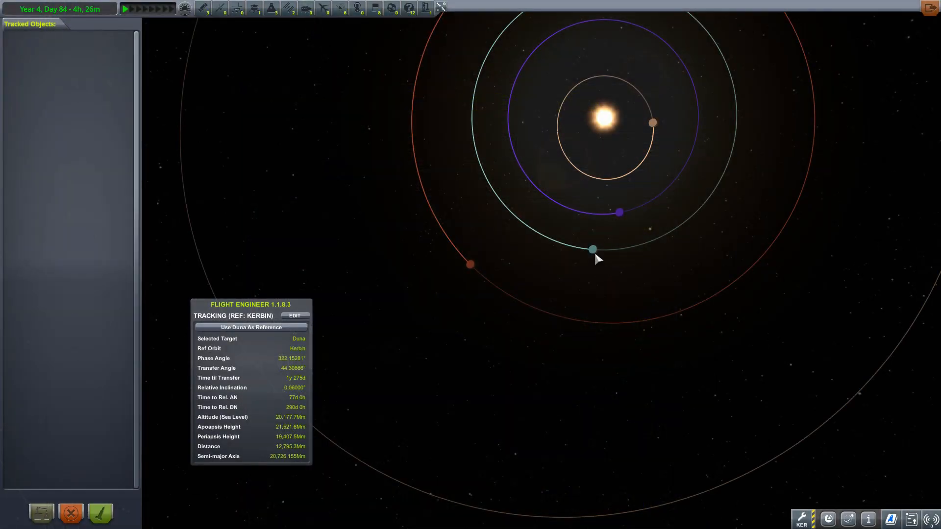
mouse_move(471, 276)
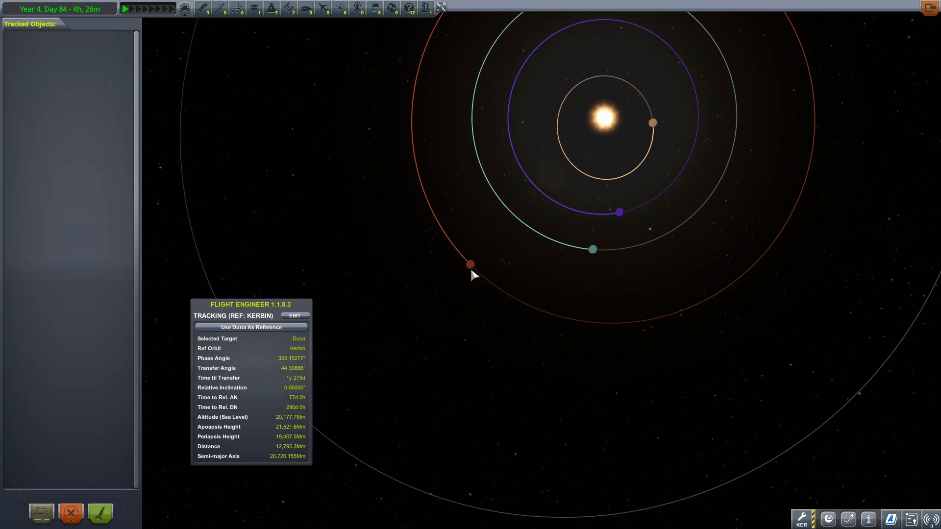
mouse_move(284, 367)
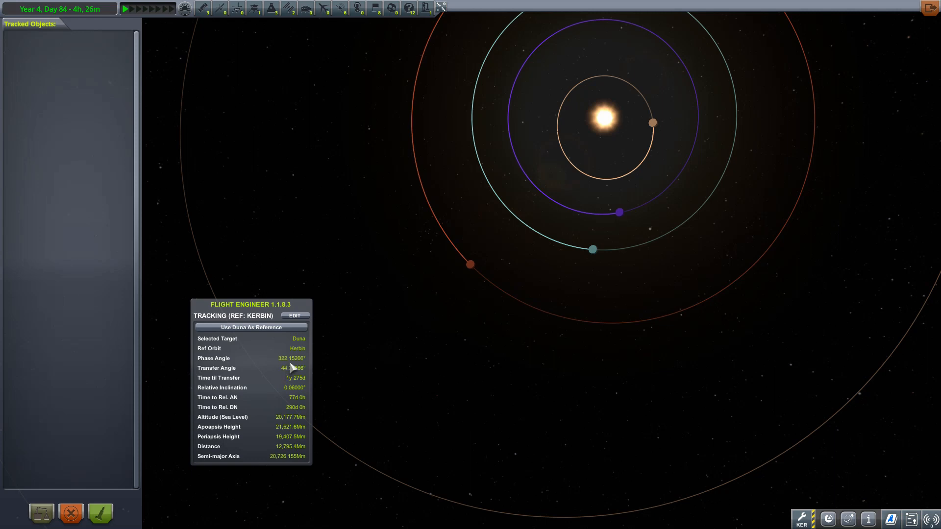
mouse_move(306, 351)
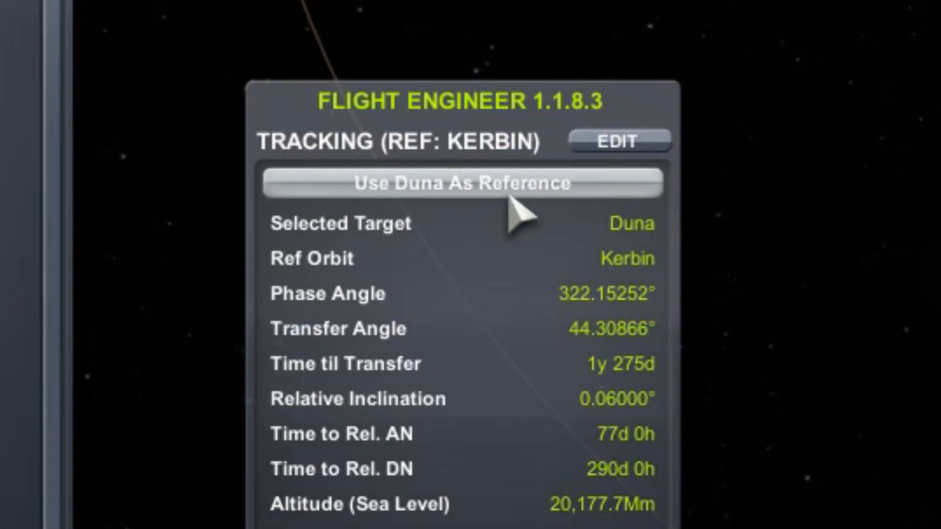
click(476, 183)
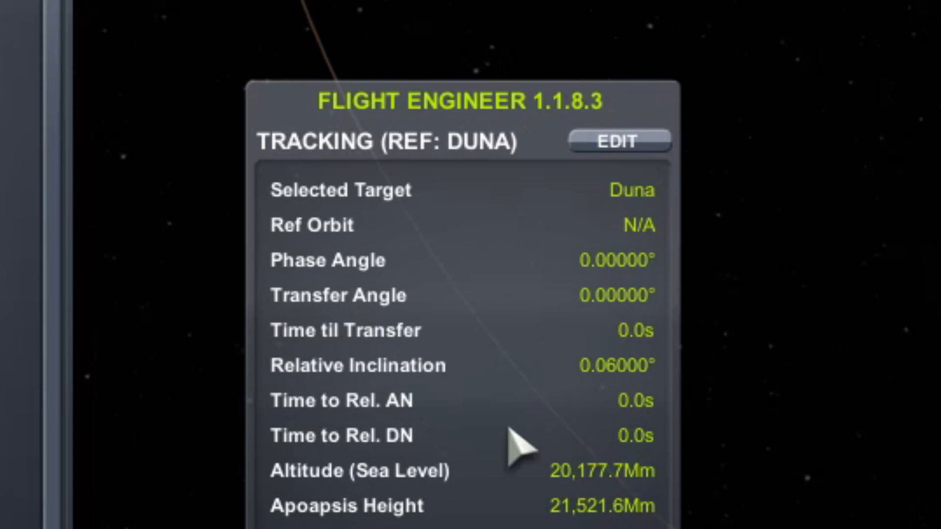
mouse_move(592, 322)
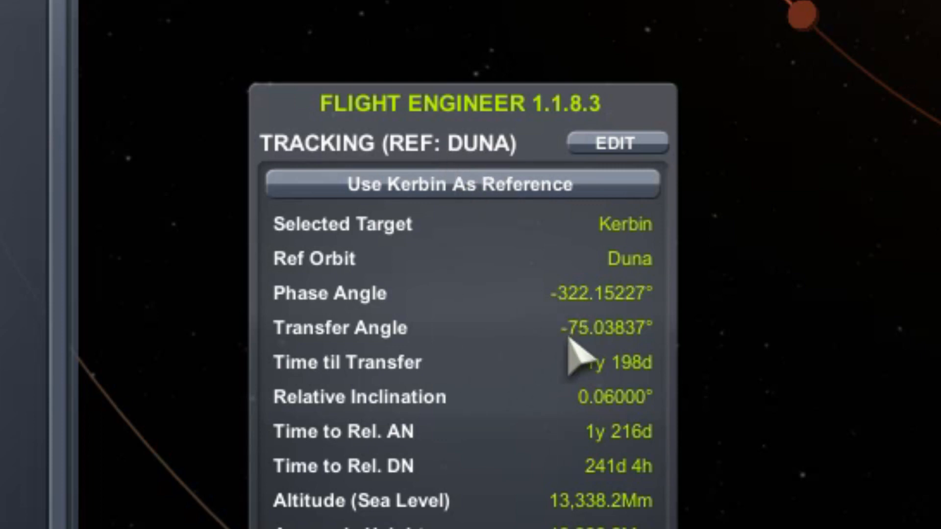
mouse_move(584, 367)
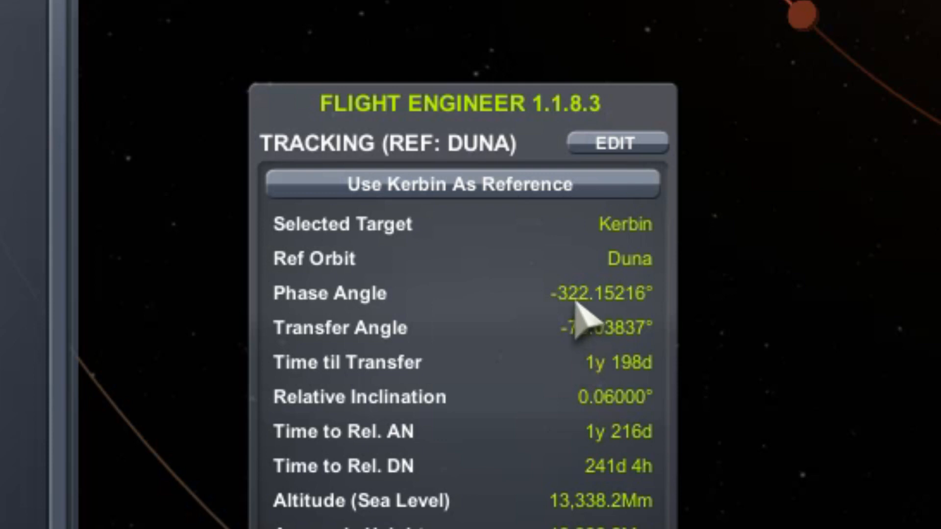
mouse_move(573, 333)
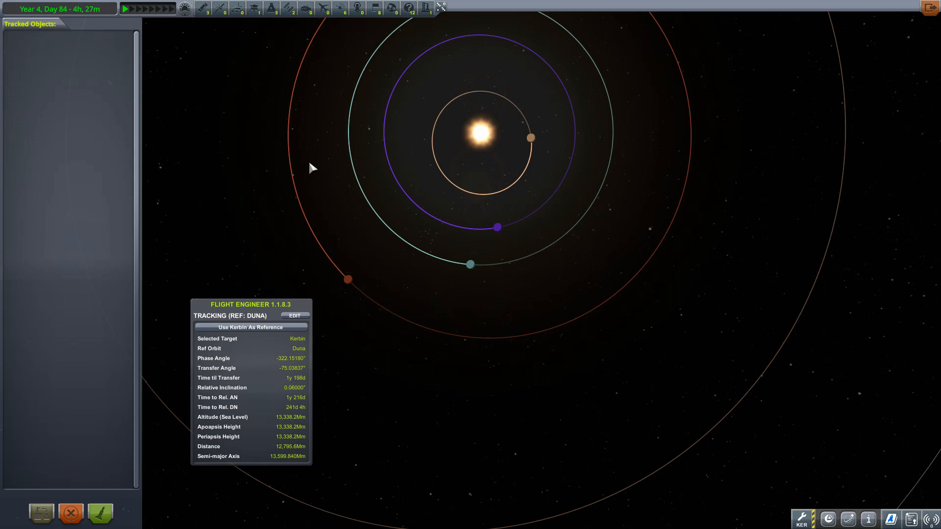
mouse_move(552, 291)
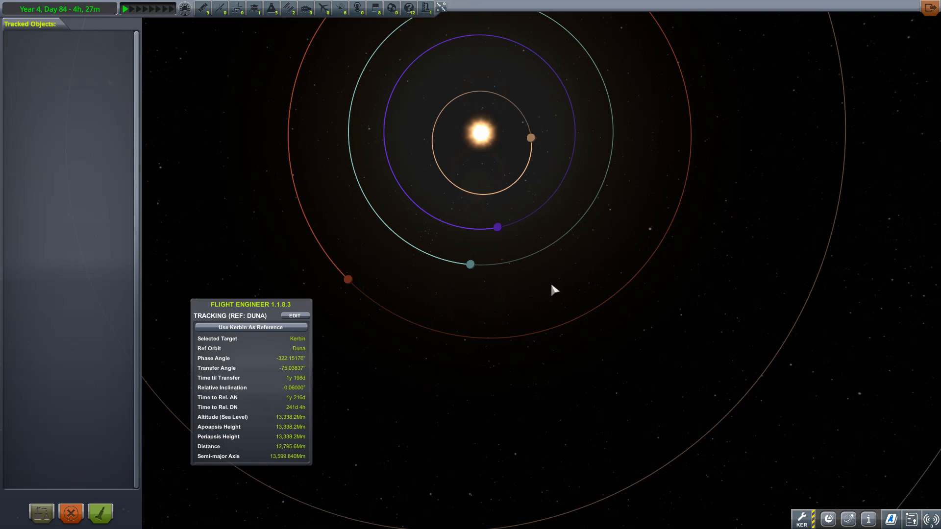
mouse_move(347, 279)
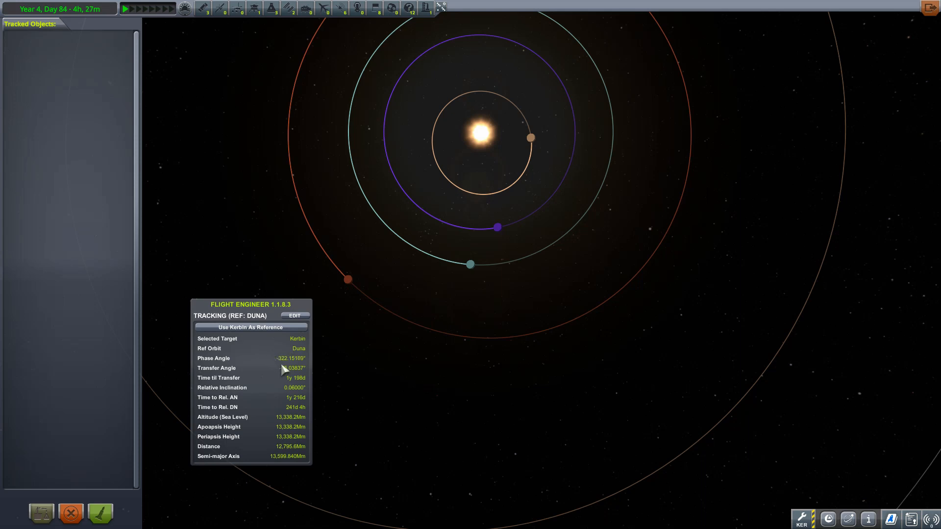
mouse_move(486, 265)
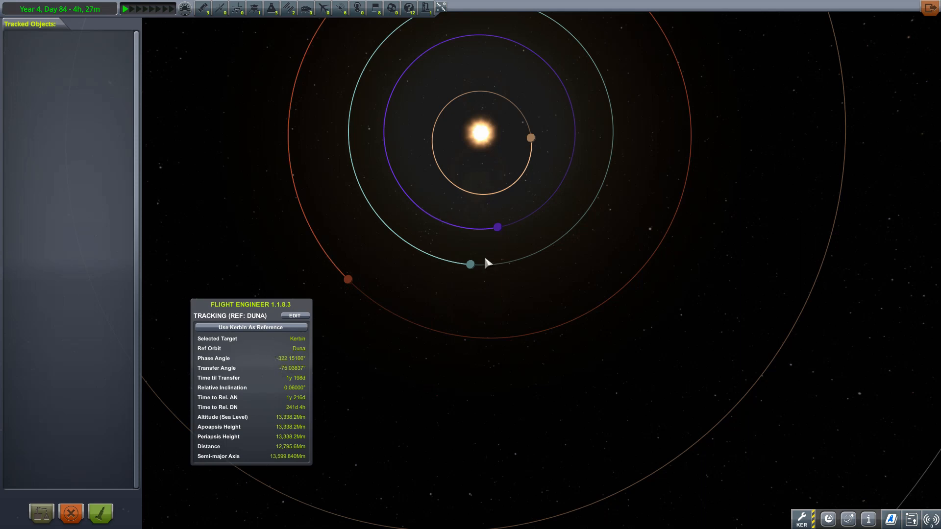
mouse_move(481, 296)
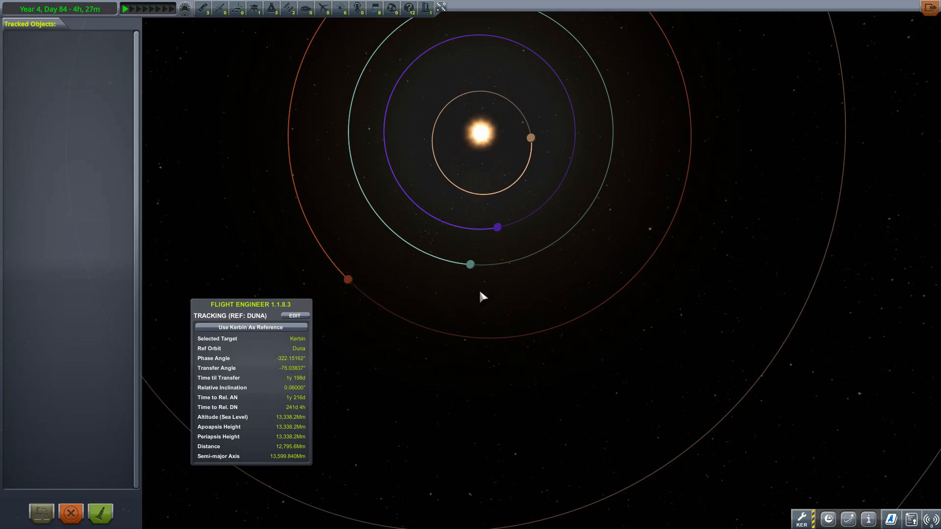
mouse_move(292, 367)
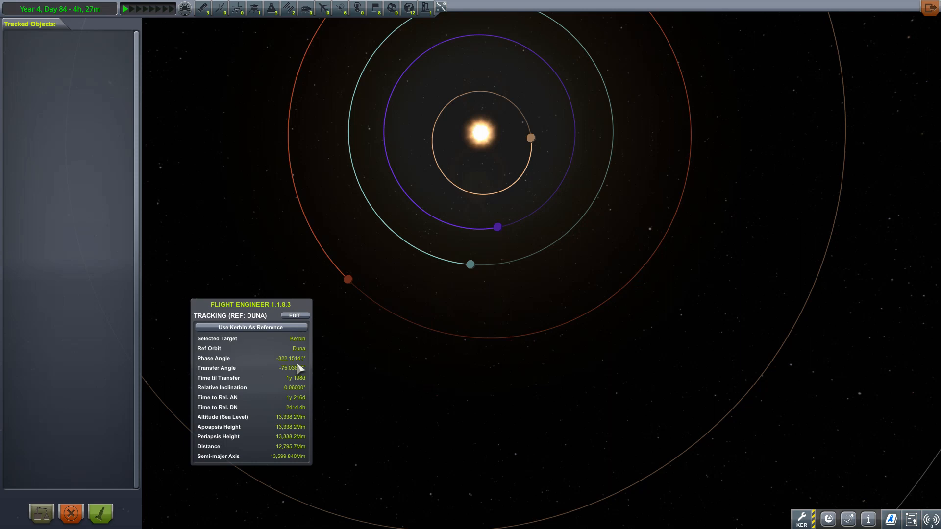
mouse_move(448, 293)
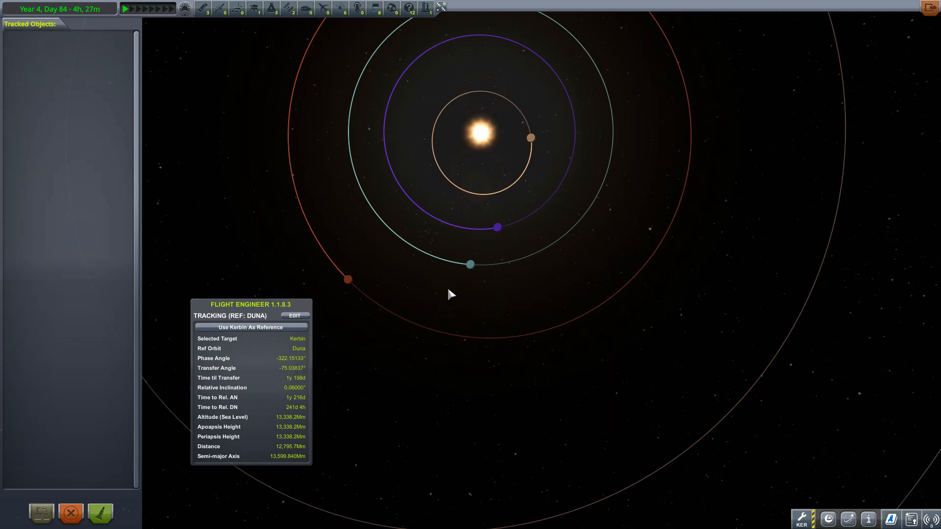
mouse_move(472, 265)
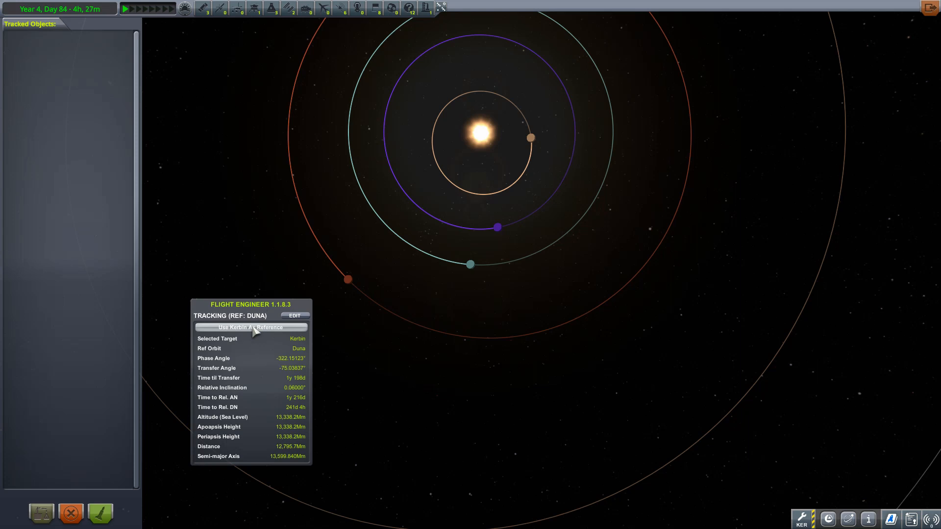
Switch the Flight Engineer tracking reference to Kerbin.
click(251, 328)
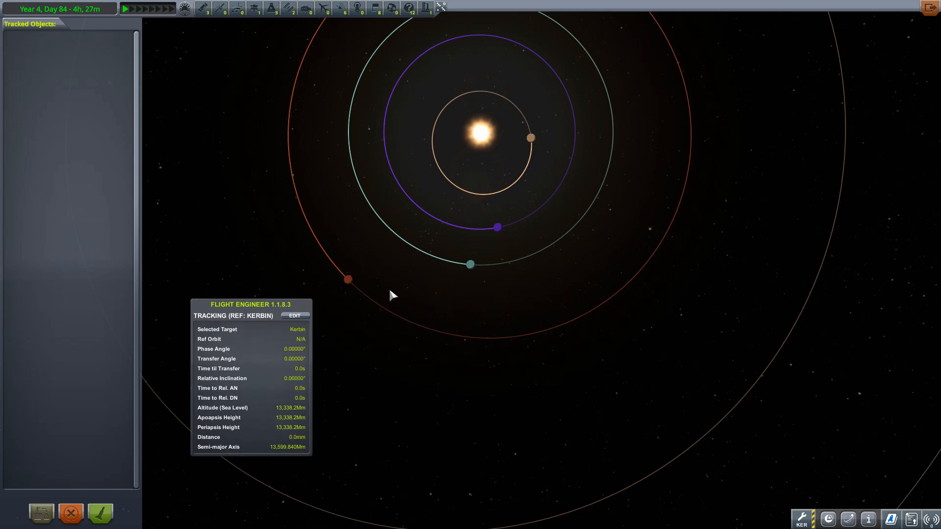
mouse_move(367, 288)
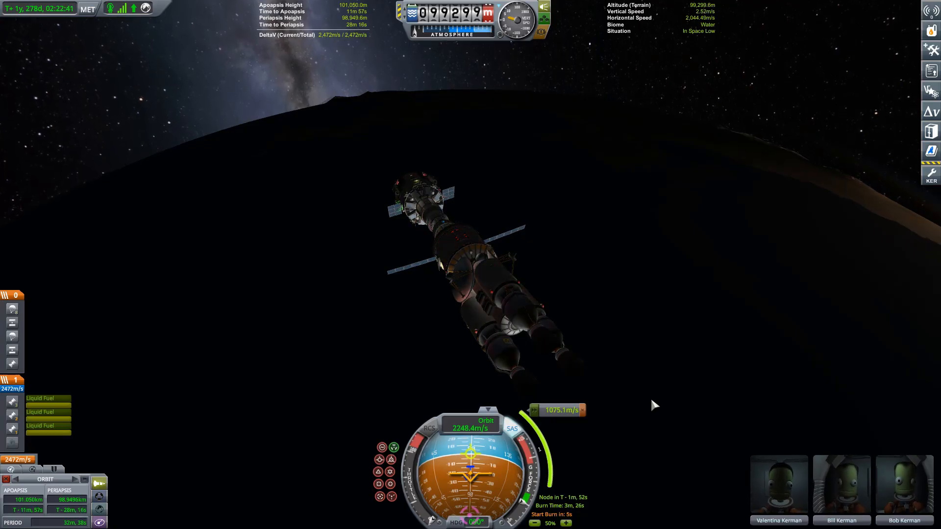
mouse_move(670, 437)
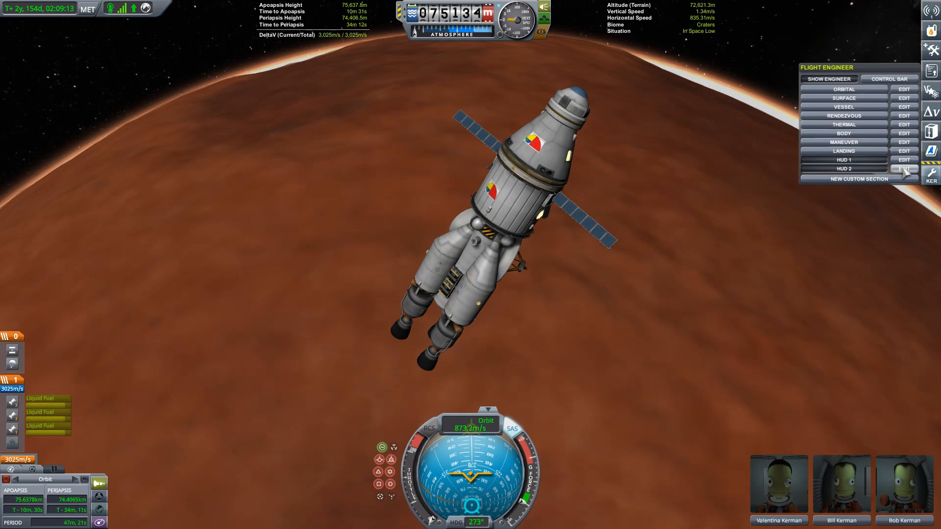
Install the Rendezvous Phase Angle readout in HUD 2 and close the editor.
click(904, 168)
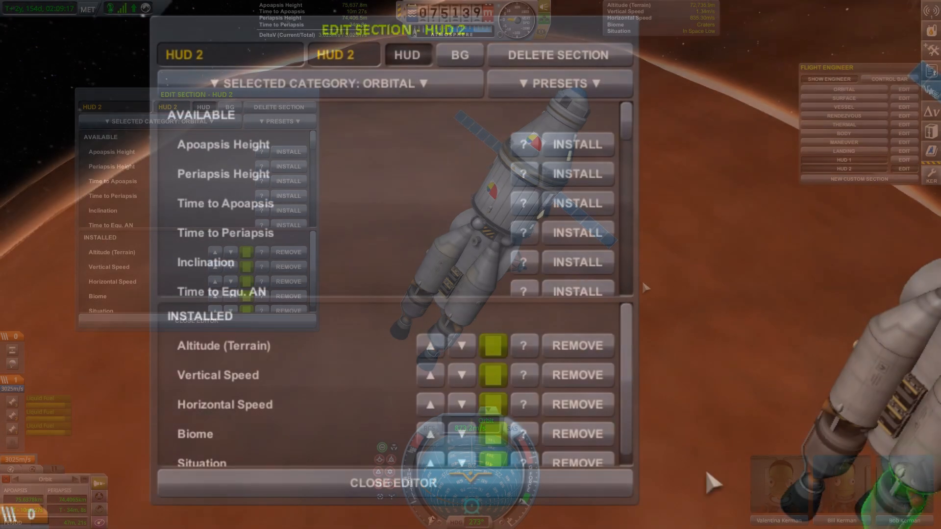
click(318, 84)
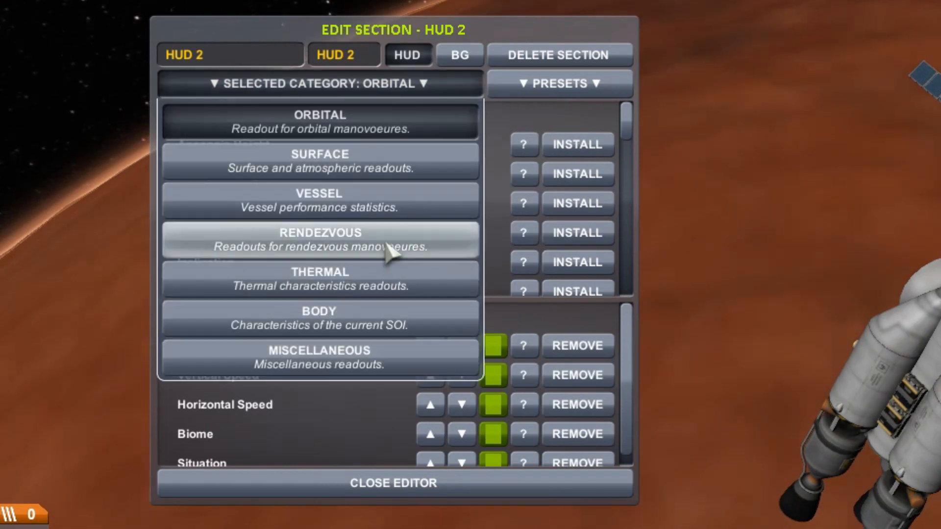
click(319, 240)
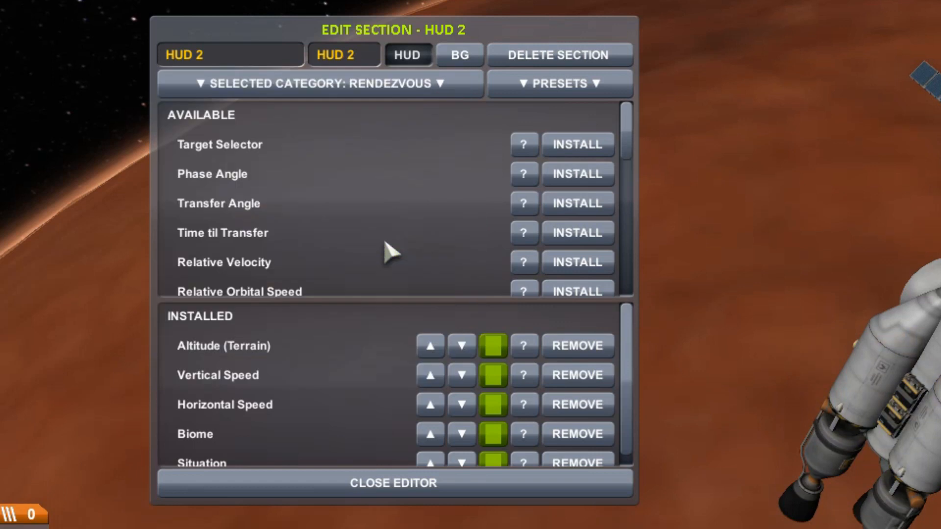
mouse_move(251, 199)
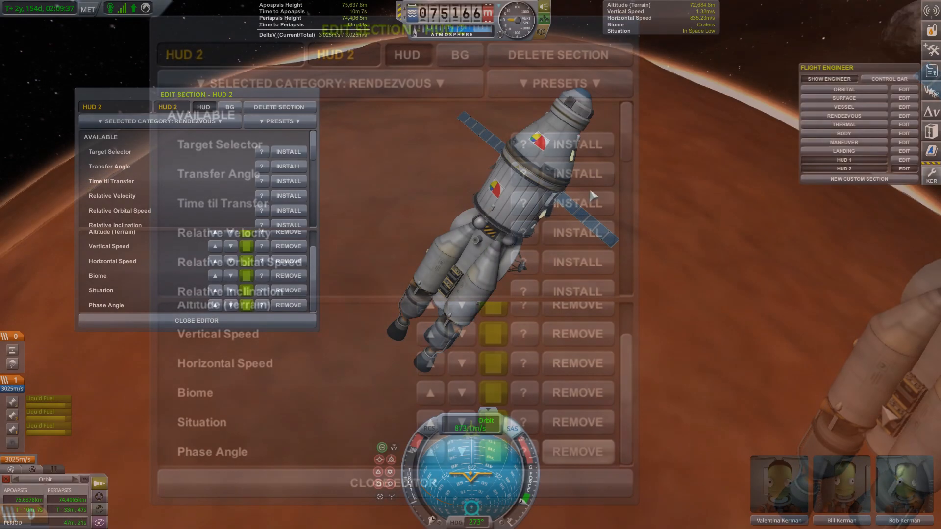
click(196, 321)
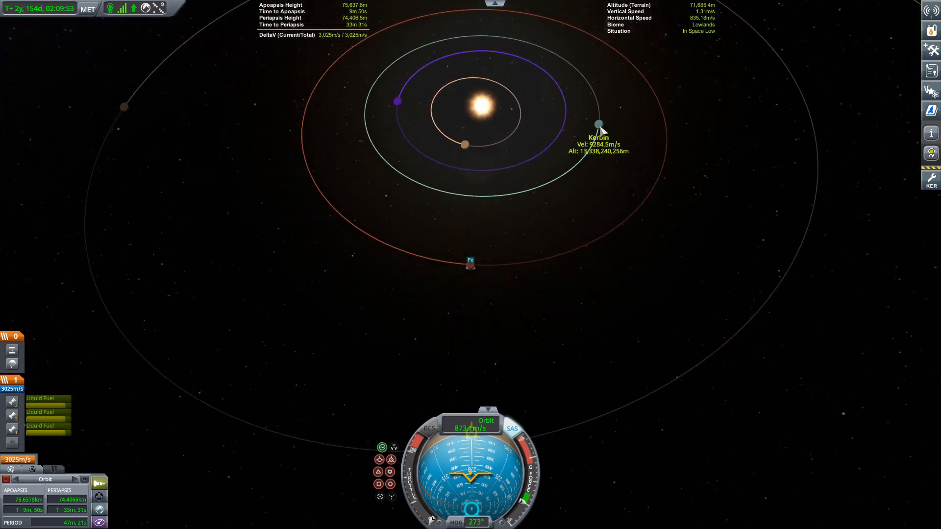
Set Kerbin as target from the map, giving a -279.76° phase angle.
click(599, 125)
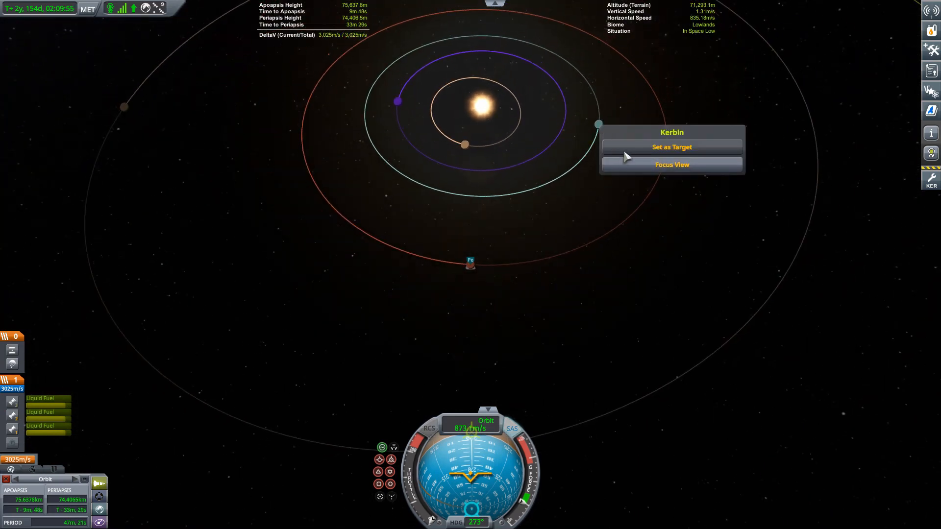
click(672, 147)
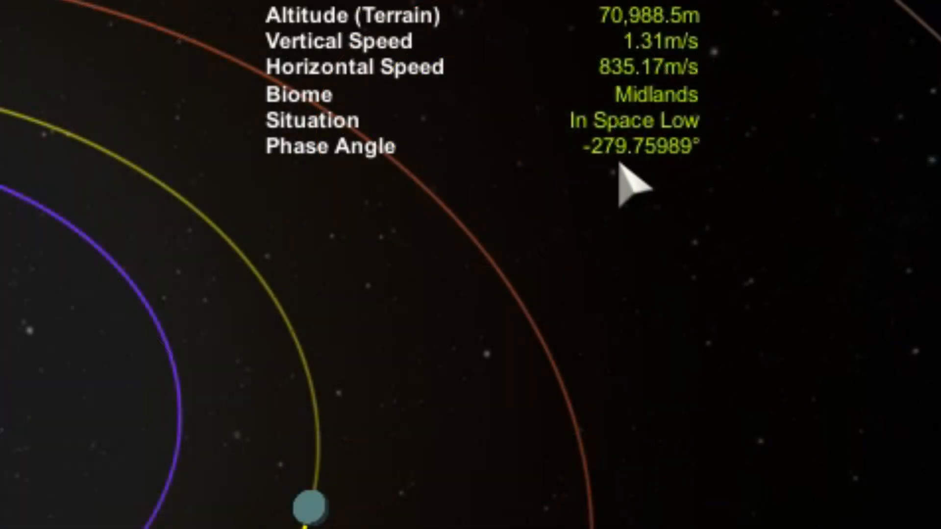
mouse_move(609, 182)
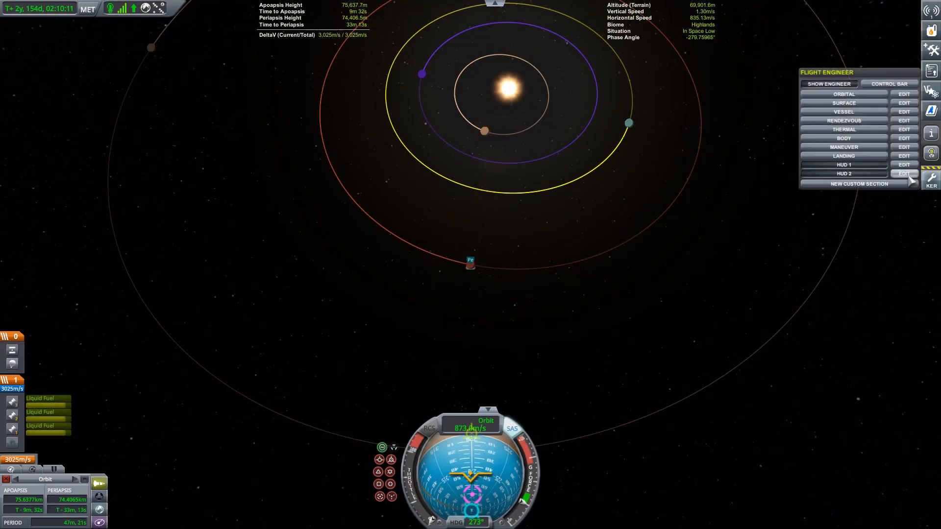
Install the Rendezvous Transfer Angle readout in HUD 2, showing -75.04°.
click(904, 173)
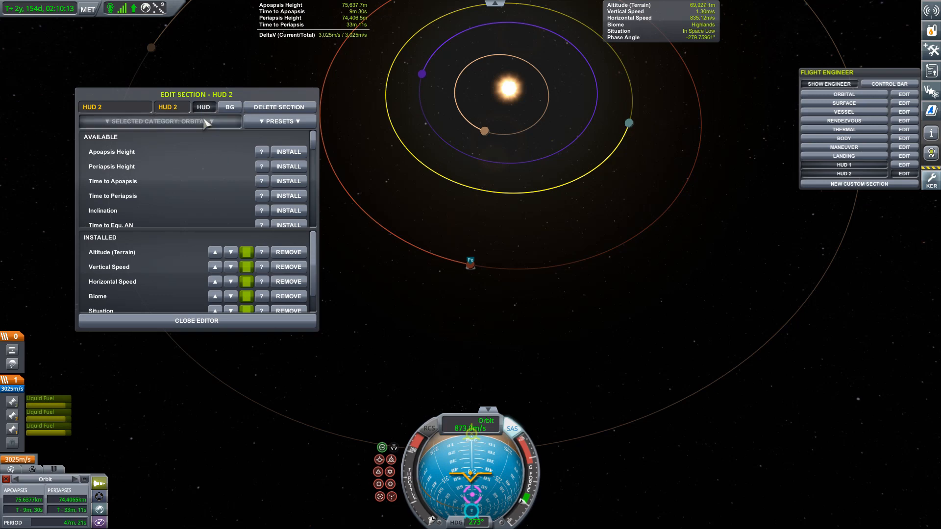
click(160, 122)
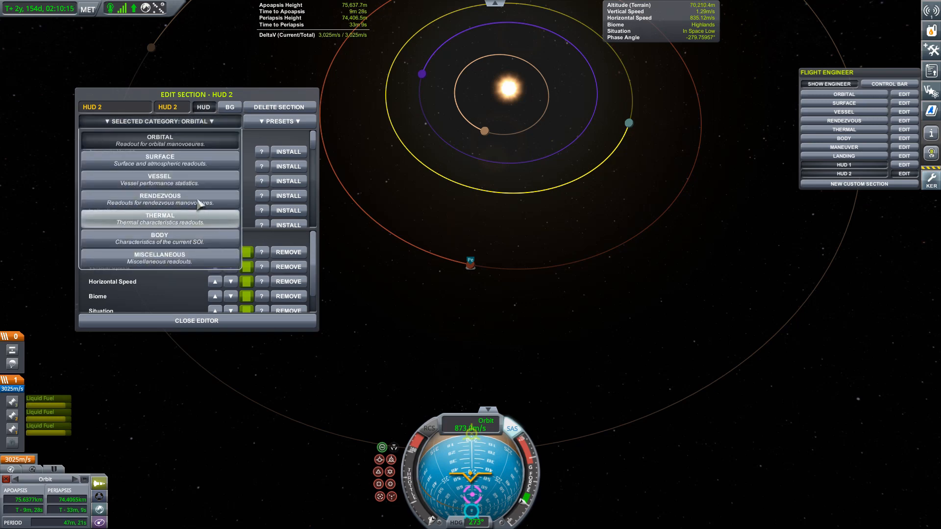
click(160, 199)
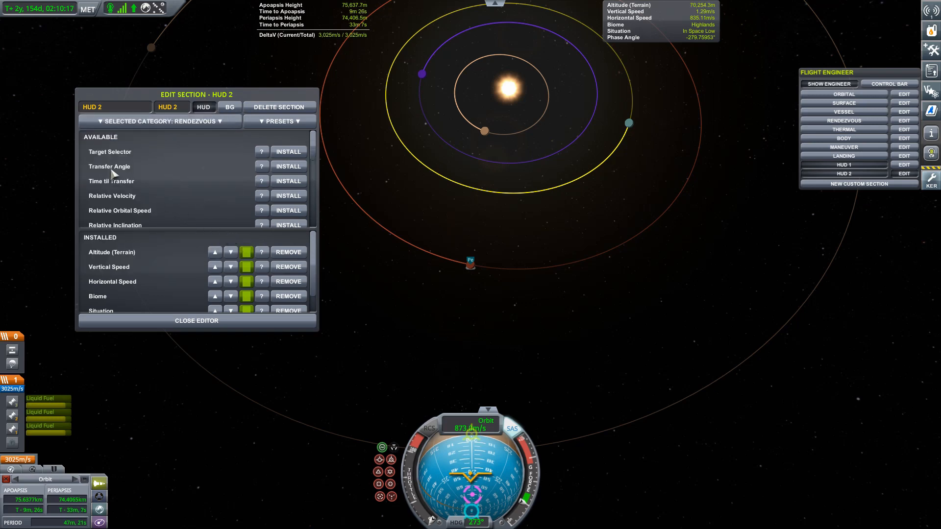
click(288, 166)
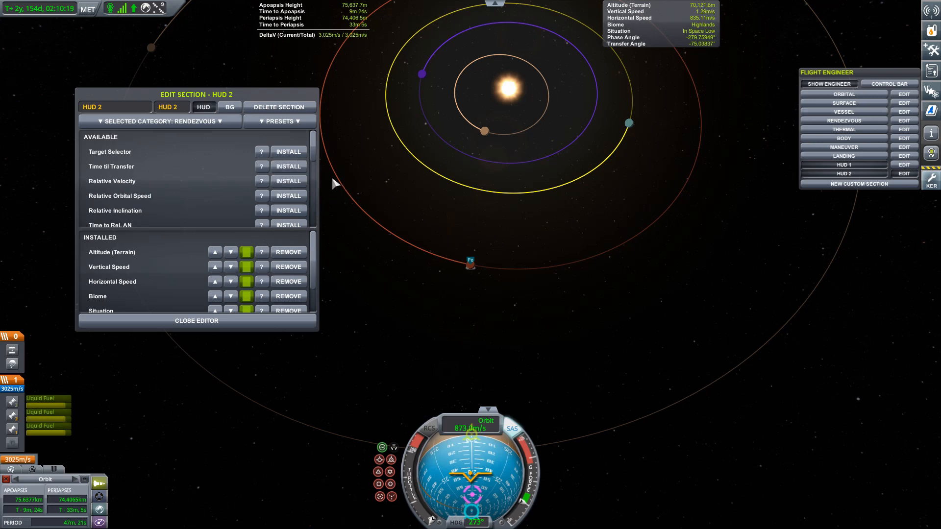
click(196, 320)
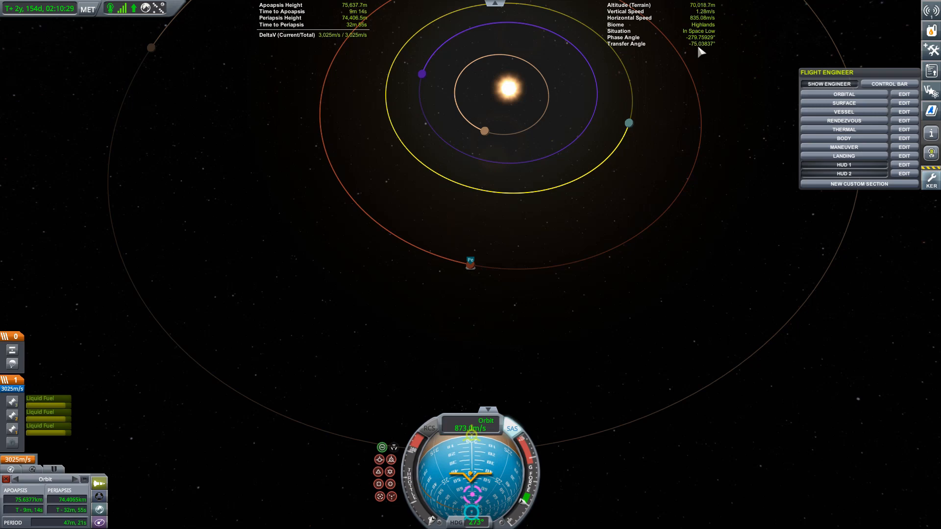
mouse_move(617, 207)
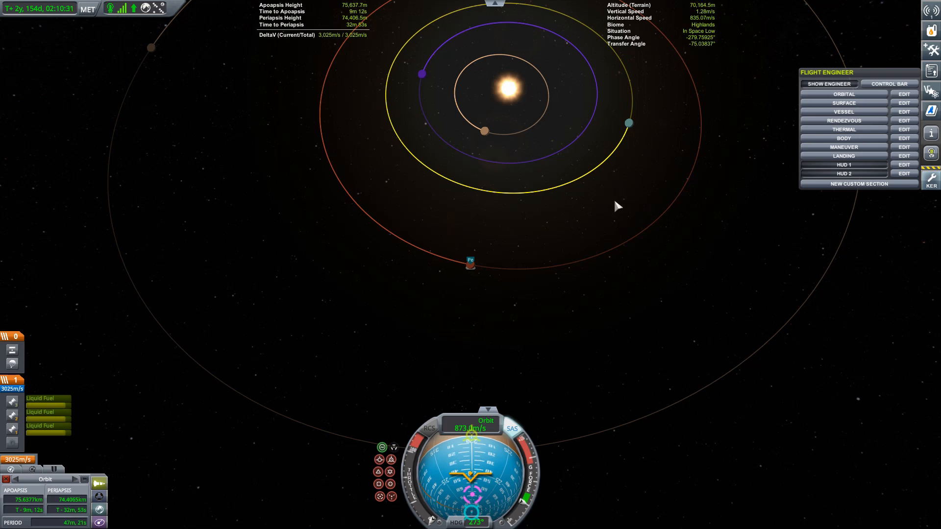
mouse_move(636, 197)
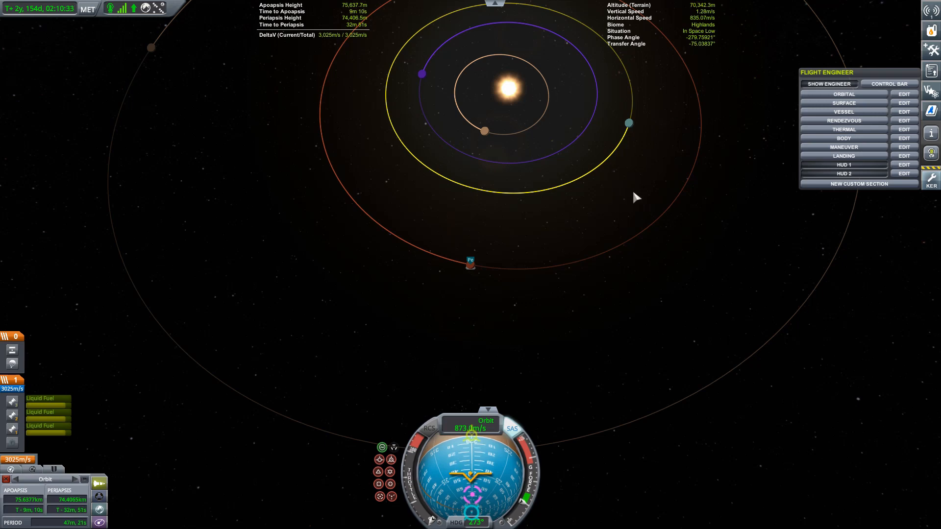
mouse_move(643, 192)
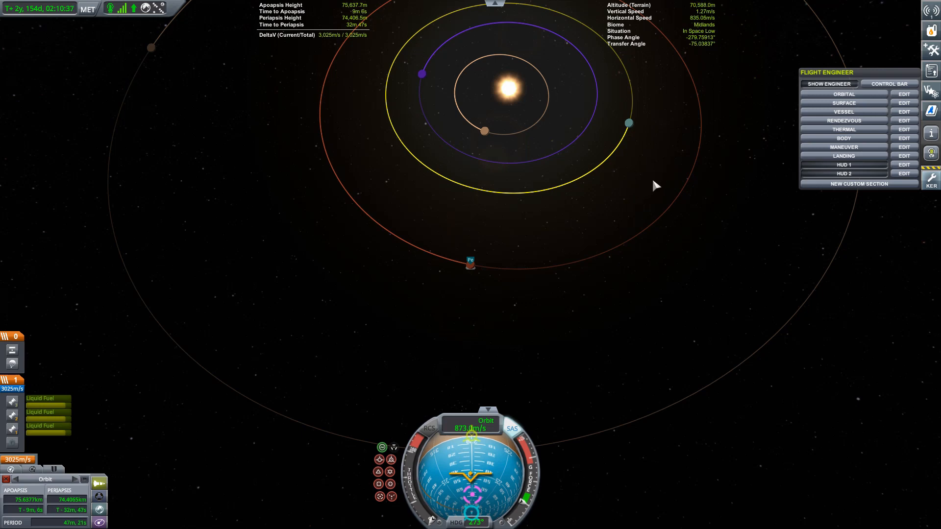
mouse_move(645, 128)
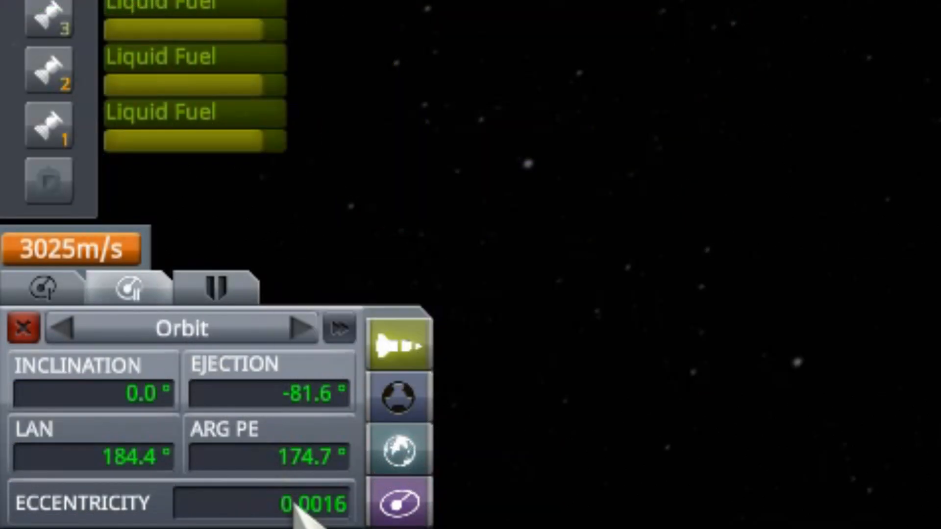
Show the Orbit panel's approach page with its -90.8° phase angle.
click(215, 291)
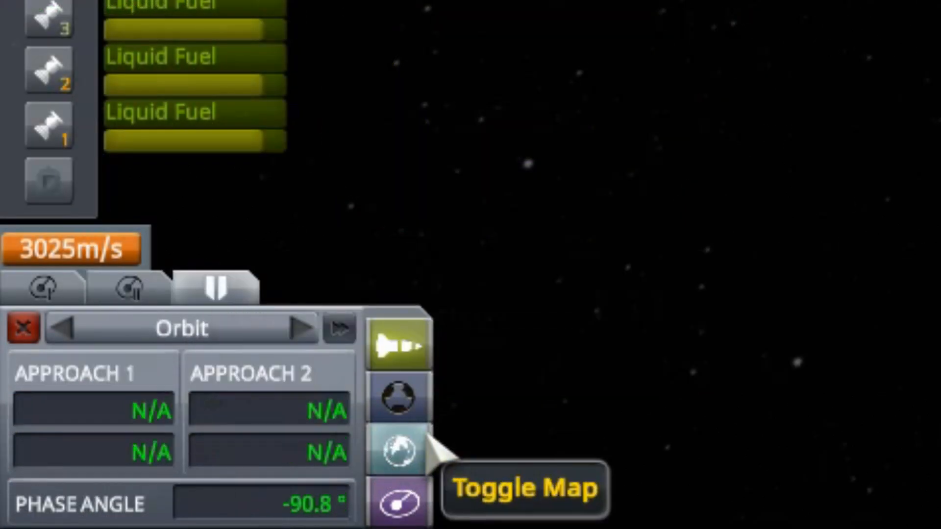